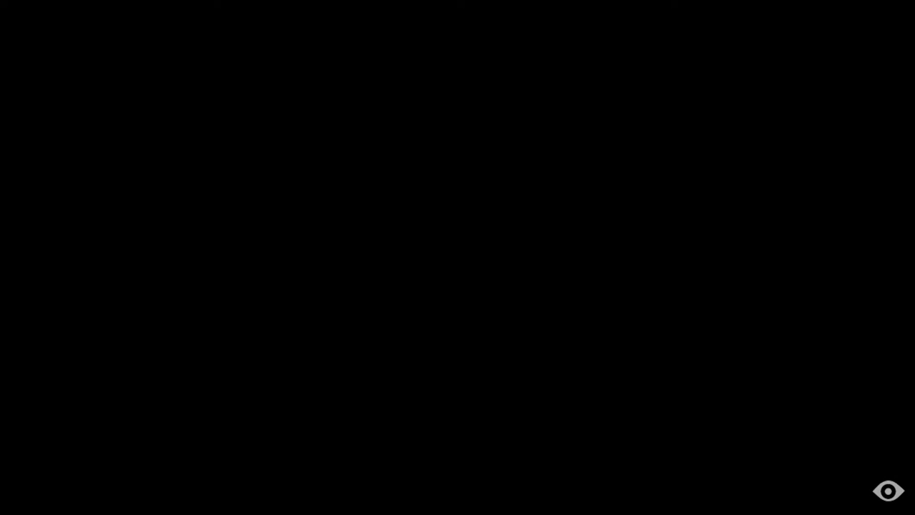
left_click(888, 491)
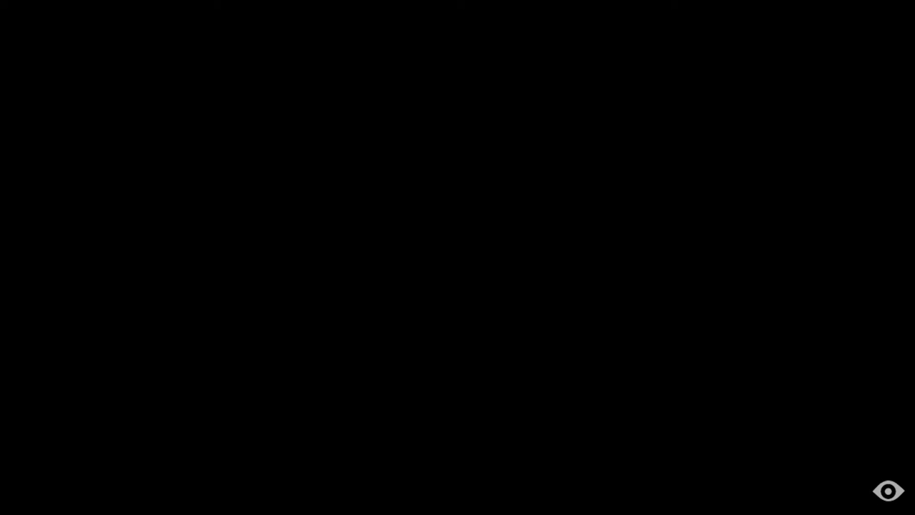
left_click(888, 490)
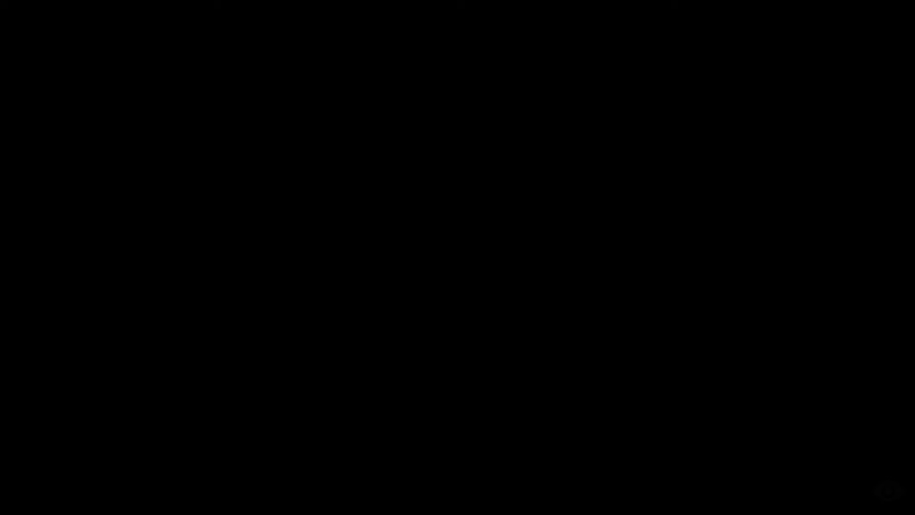